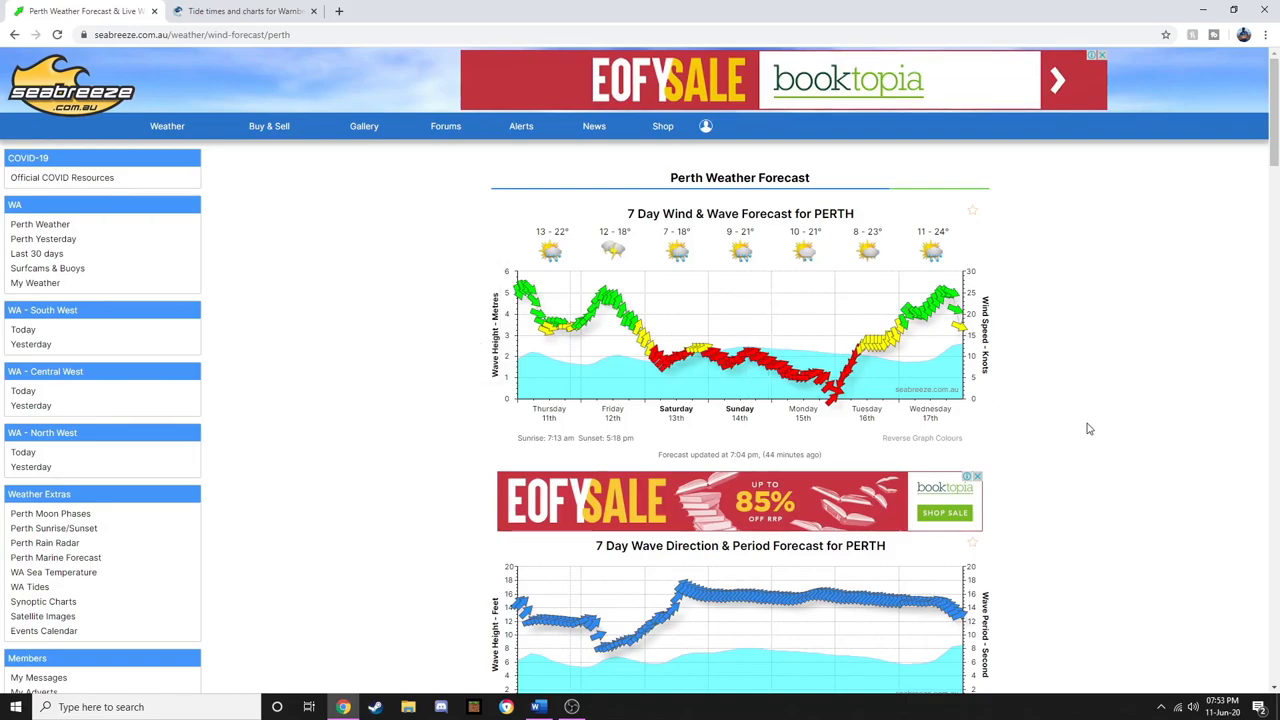
mouse_move(332, 358)
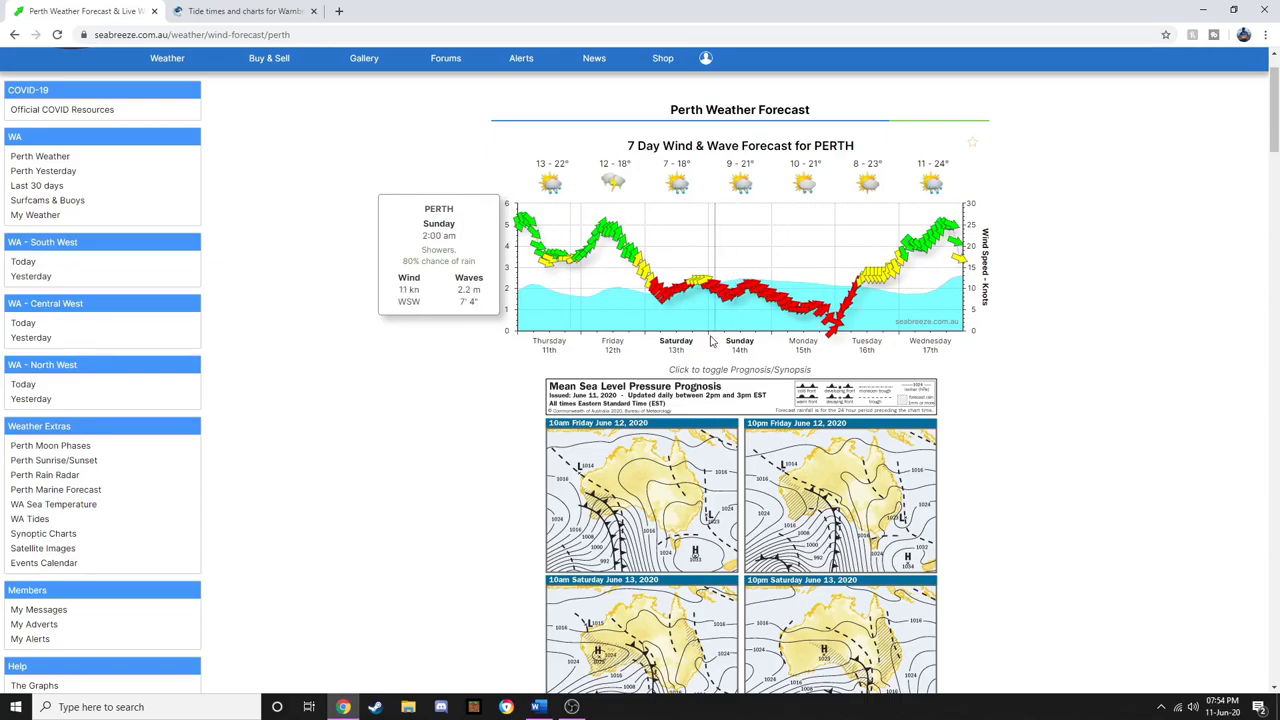
Scroll down the Perth page toward the Perth Astronomy sunrise and sunset panel.
scroll(down, 3)
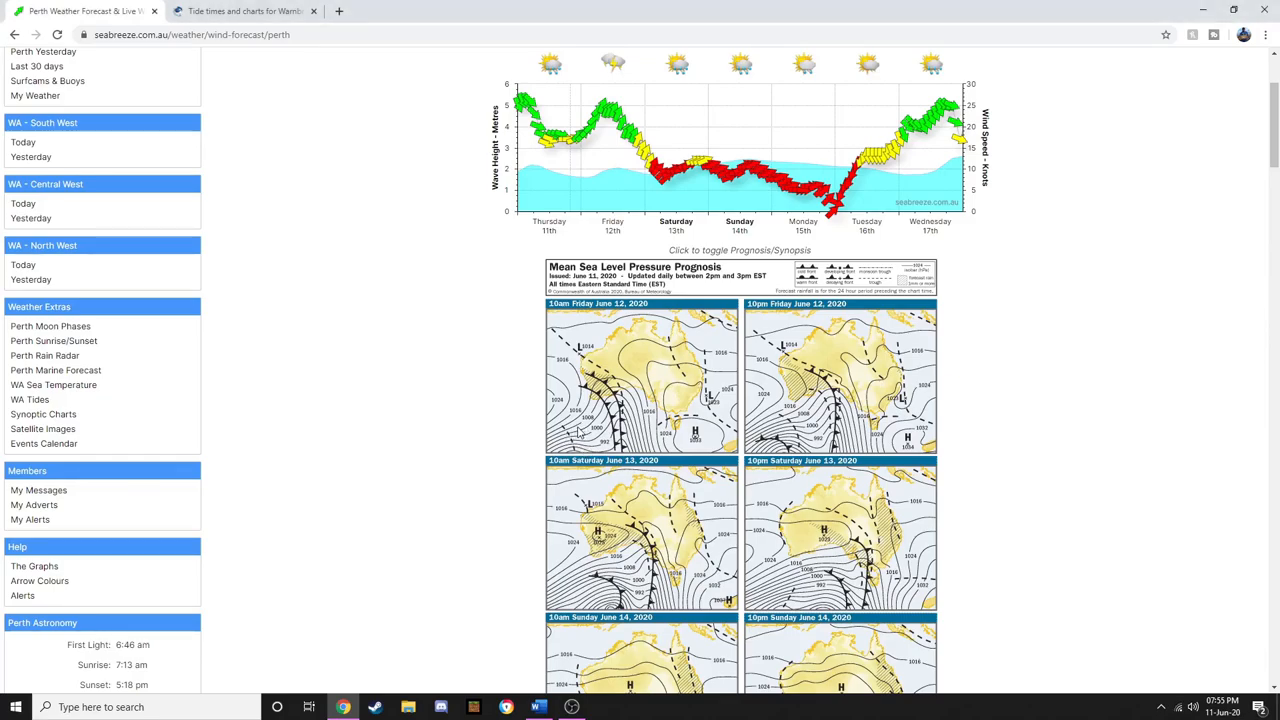
scroll(down, 3)
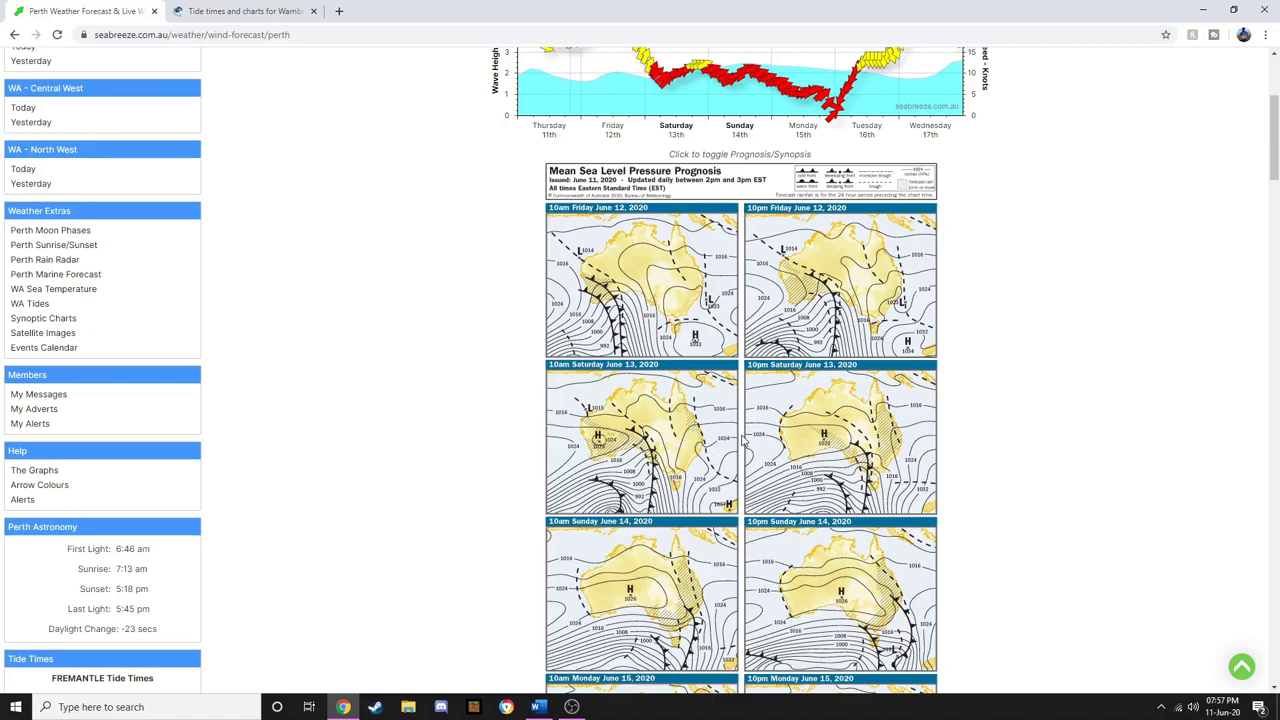
scroll(up, 3)
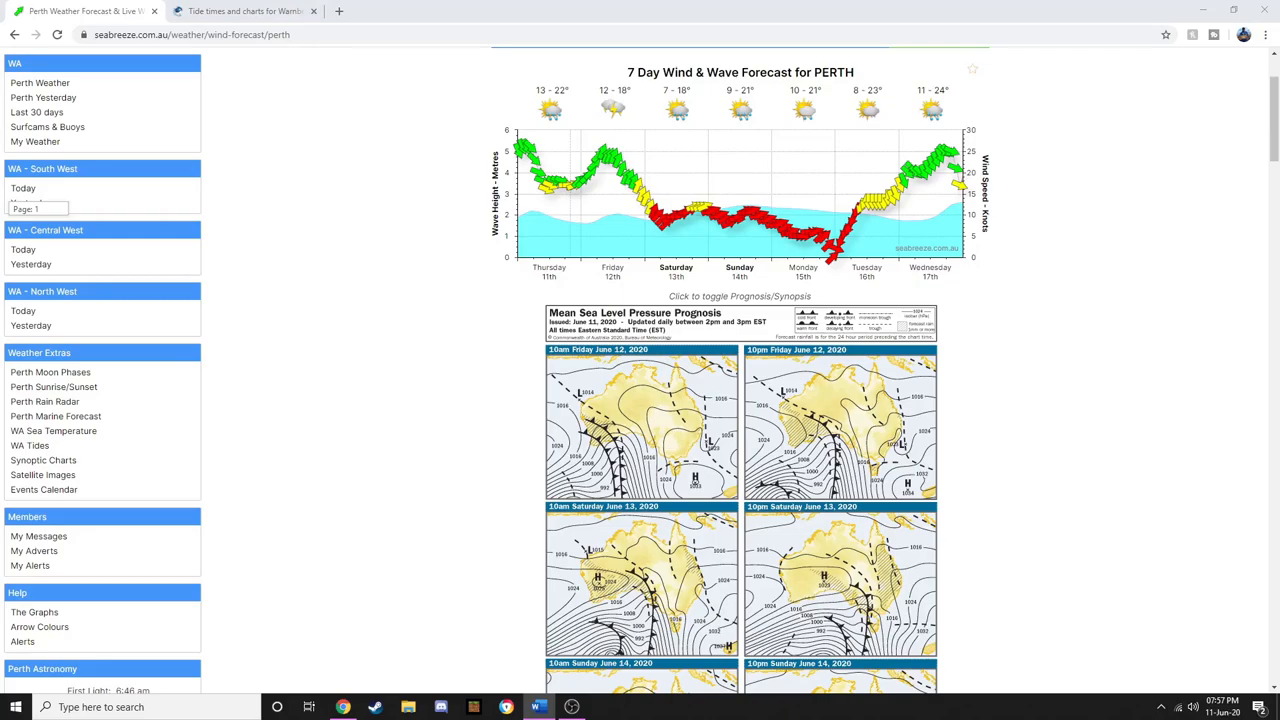
mouse_move(673, 178)
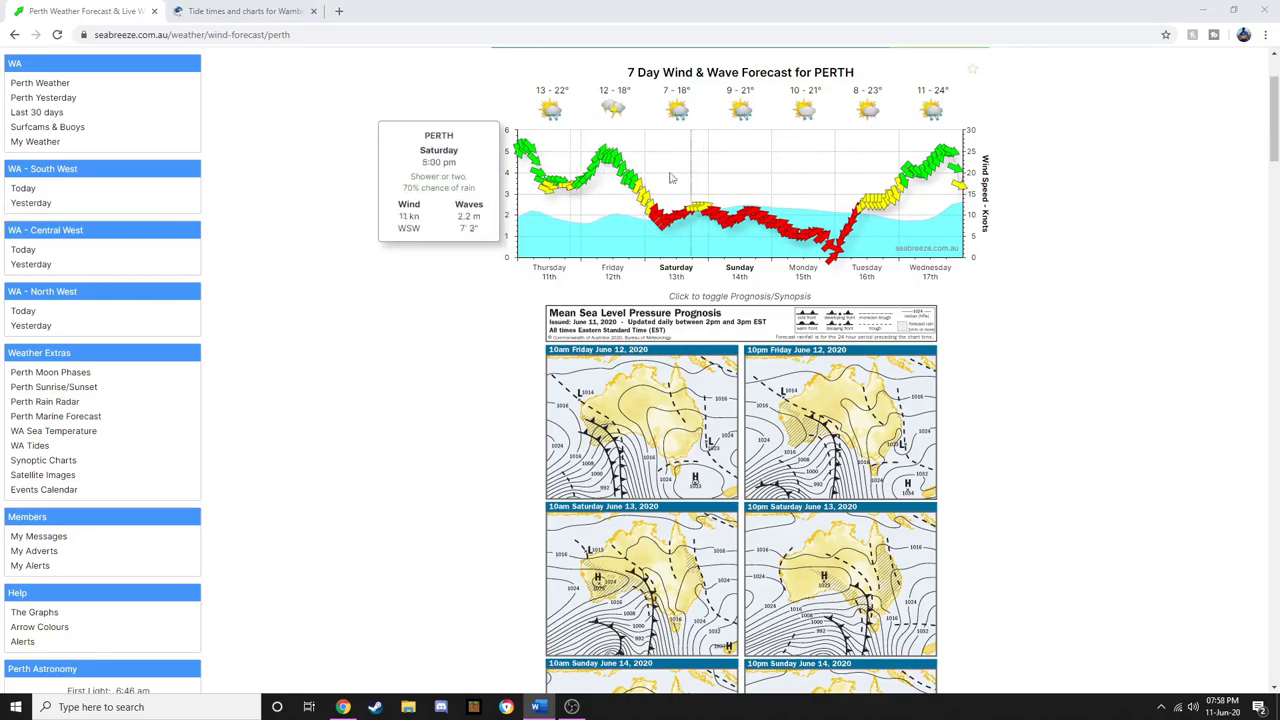
Scroll the Perth page until the FREMANTLE Tide Times box shows Thursday and Friday.
scroll(down, 3)
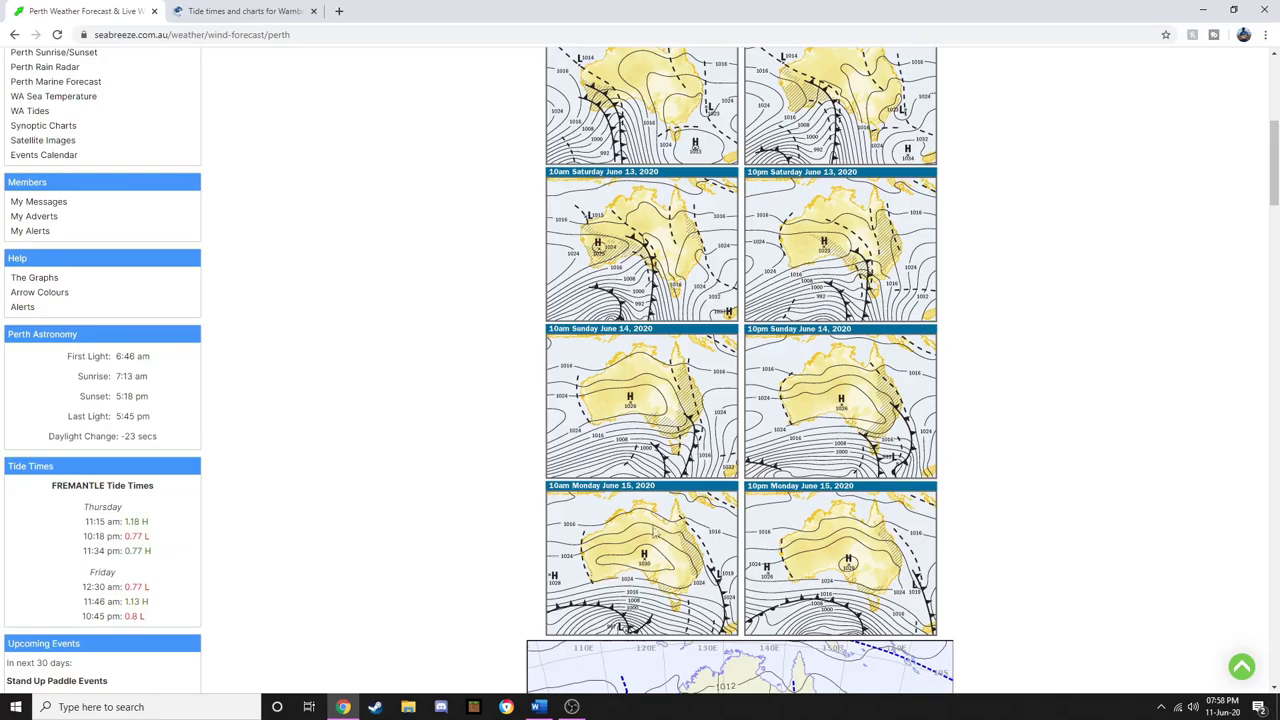
mouse_move(1198, 381)
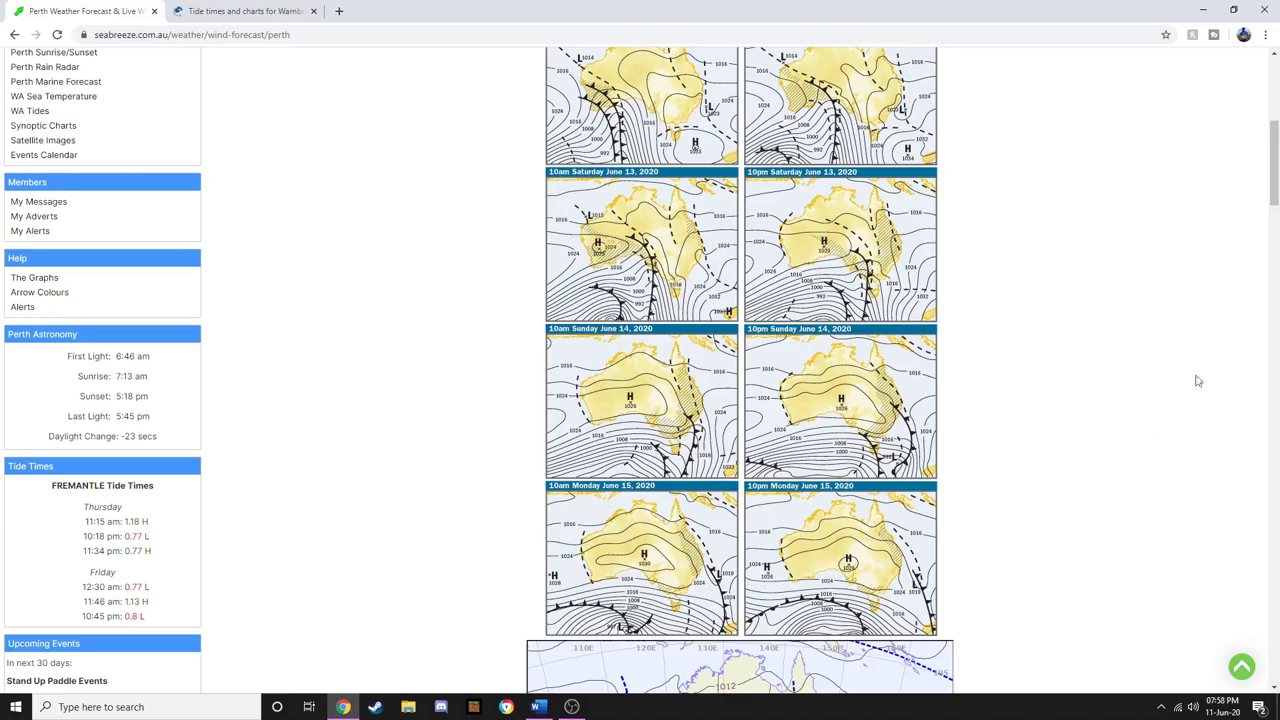
scroll(up, 3)
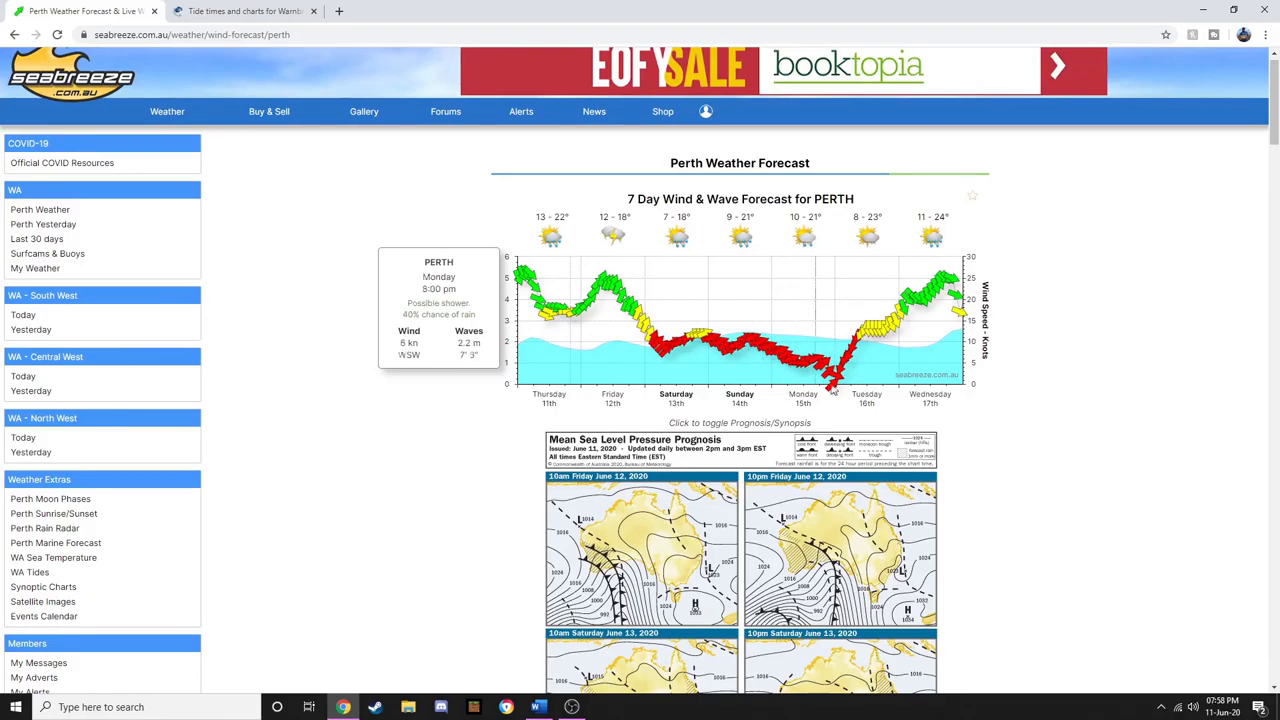
scroll(down, 3)
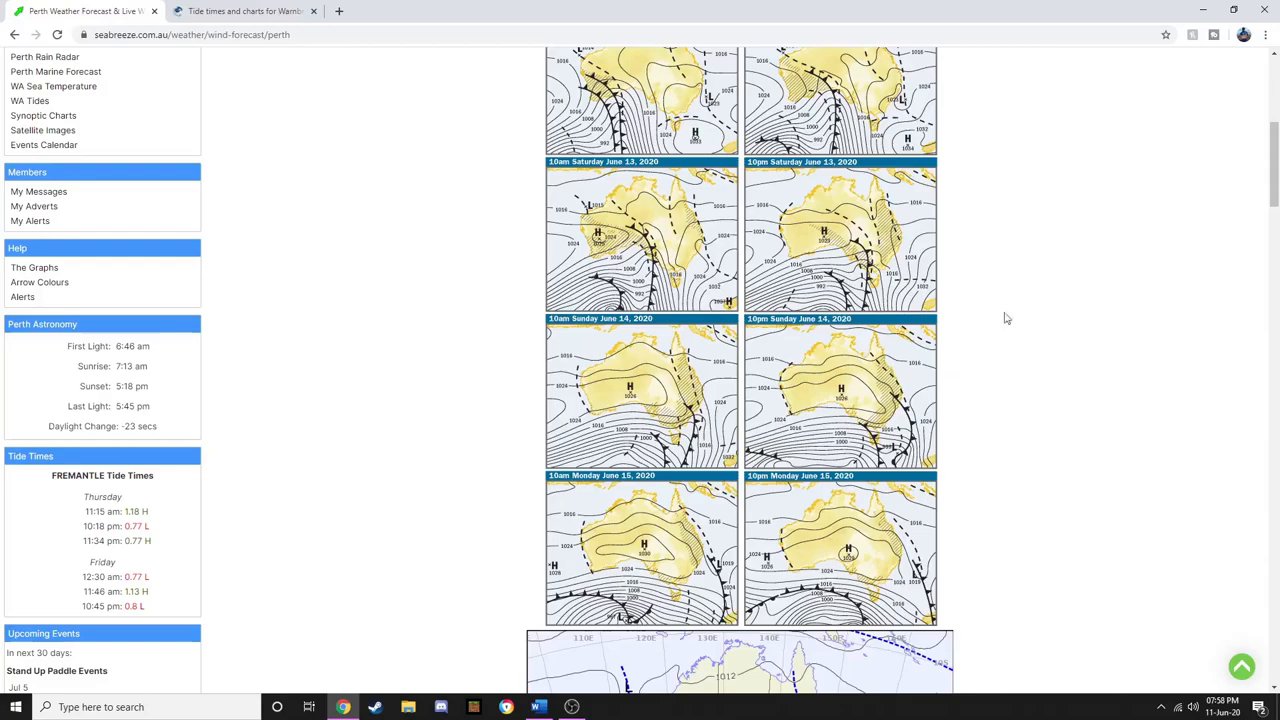
scroll(up, 3)
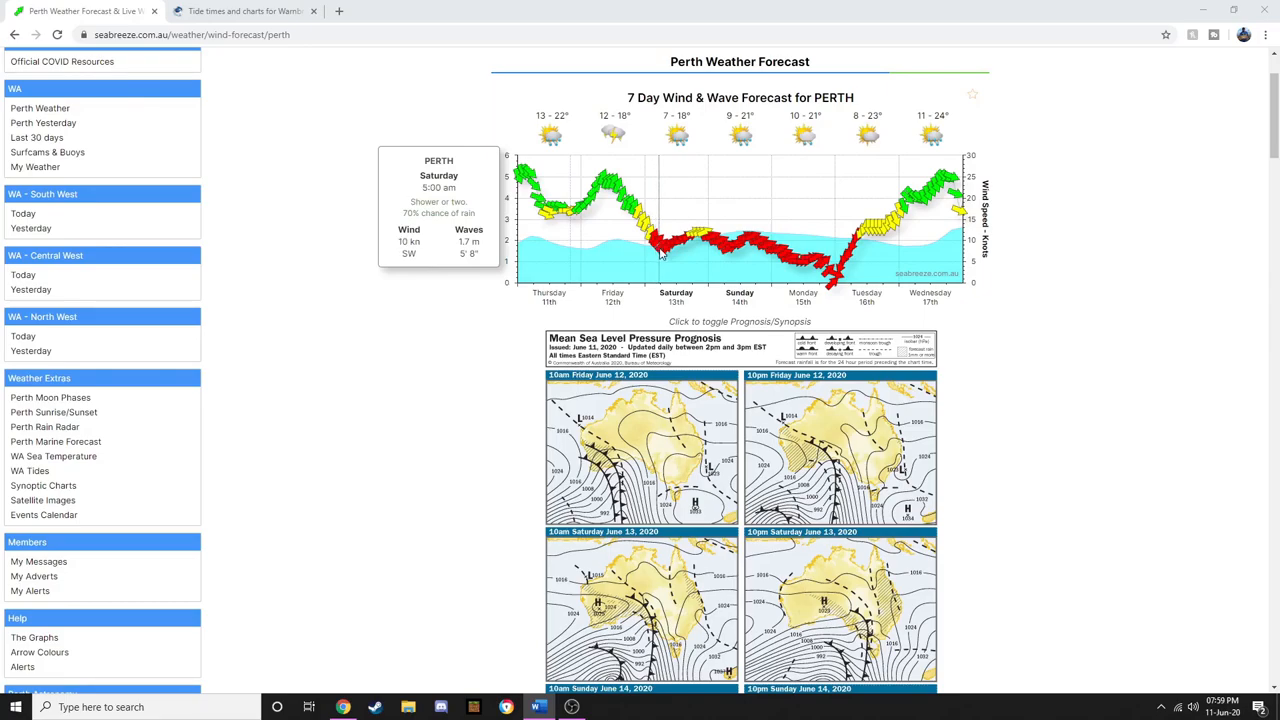
mouse_move(700, 248)
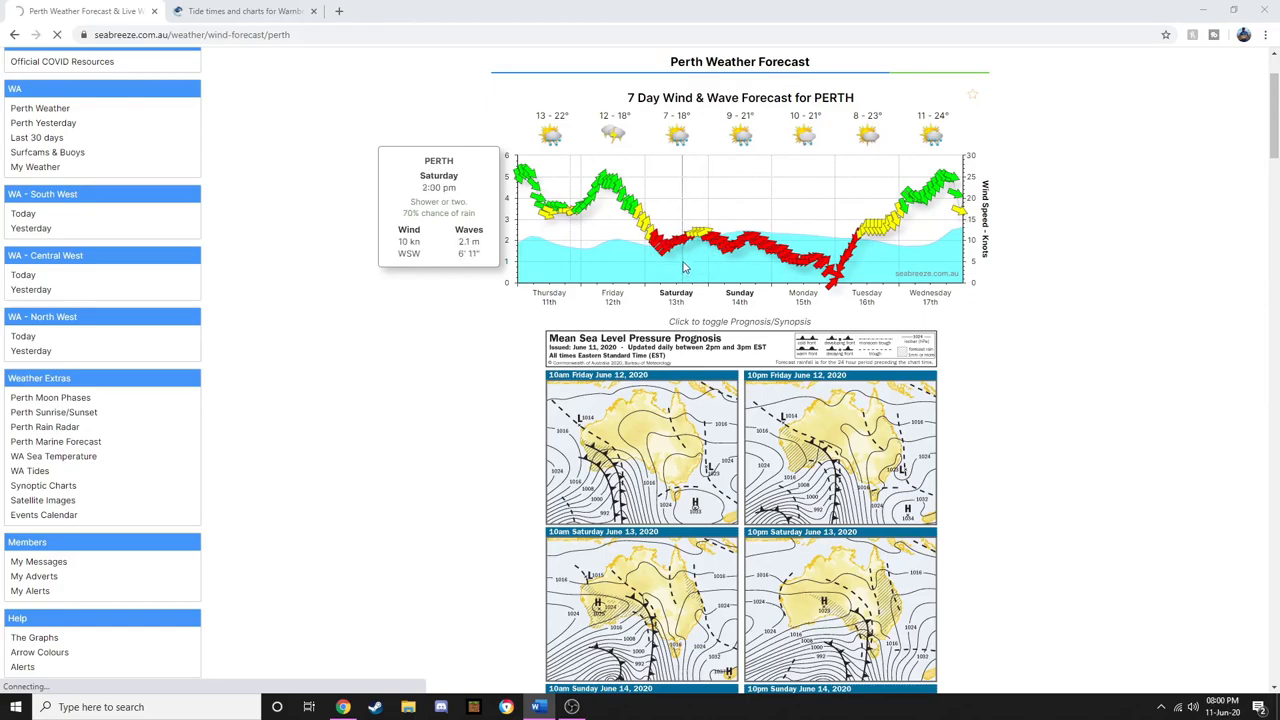
mouse_move(632, 273)
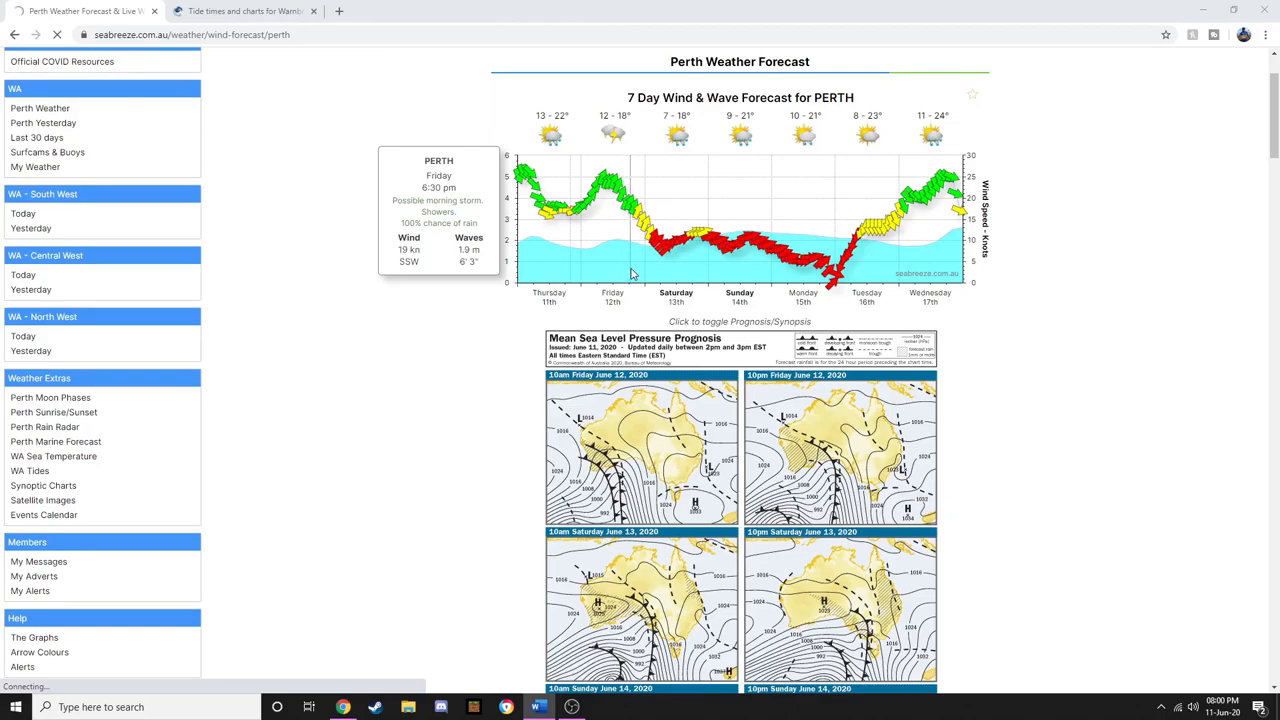
Open Perth Sunrise/Sunset from Weather Extras in the left sidebar.
click(53, 412)
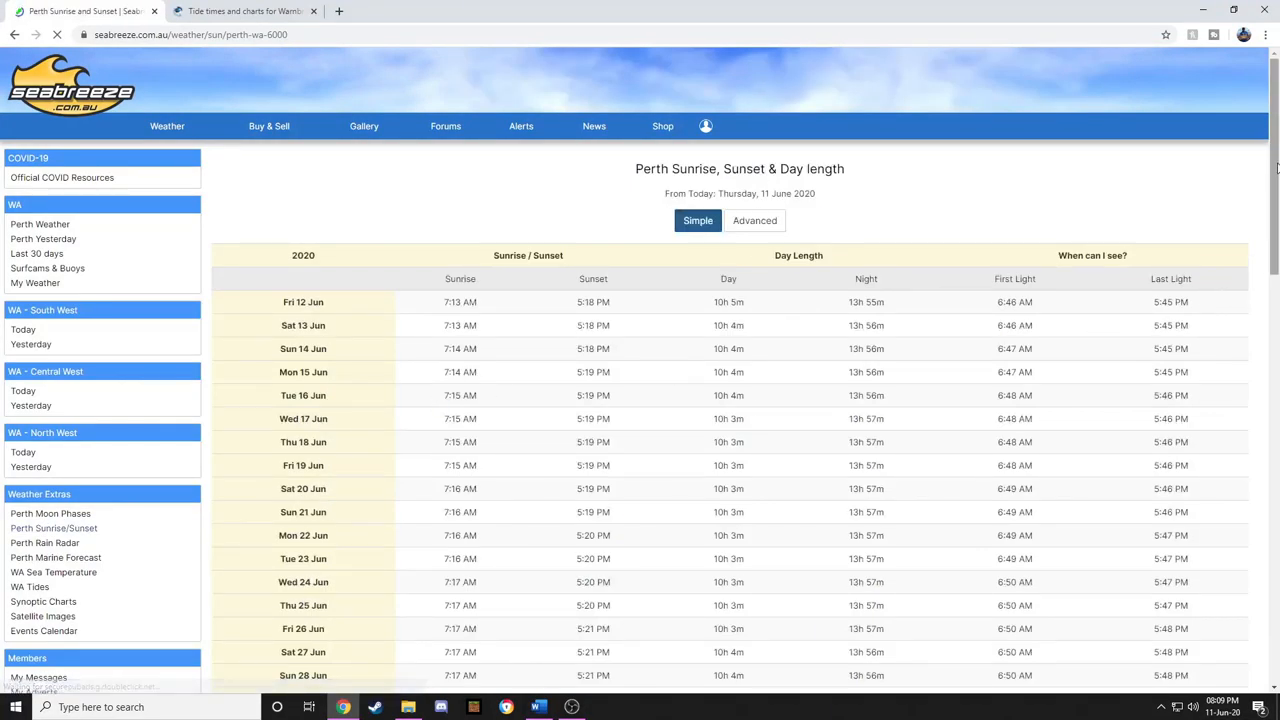
scroll(down, 3)
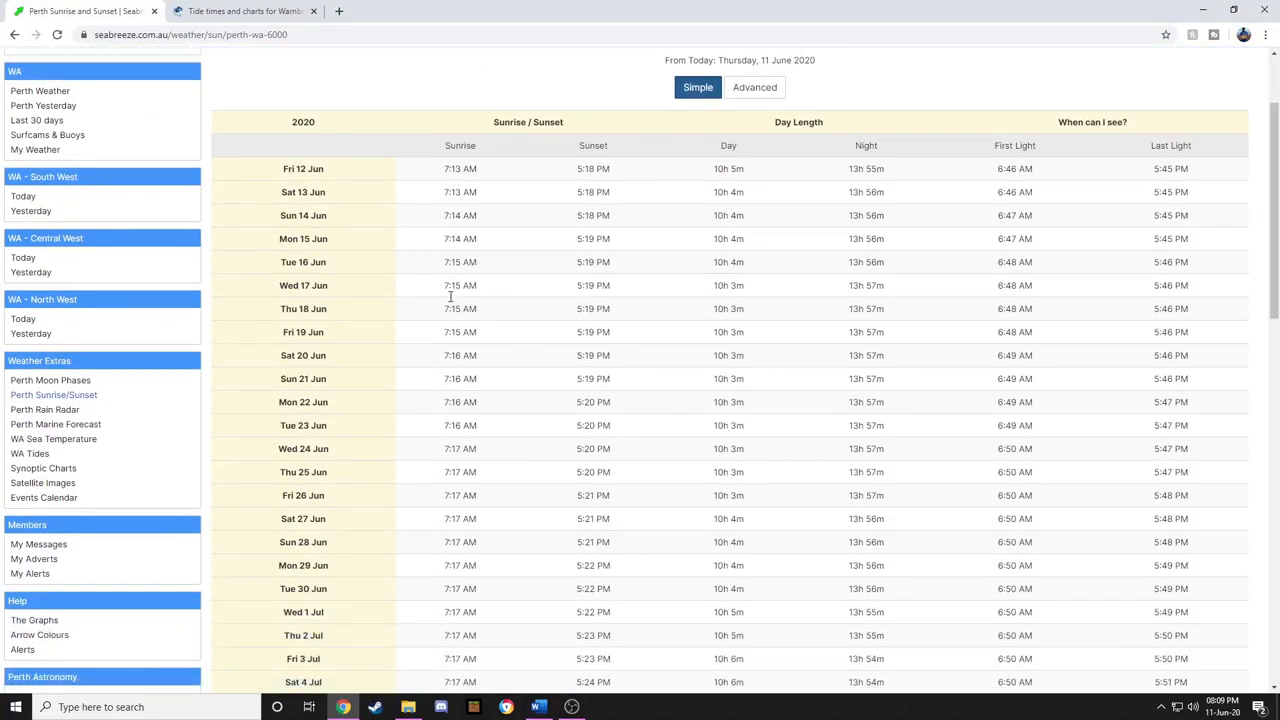
mouse_move(1020, 210)
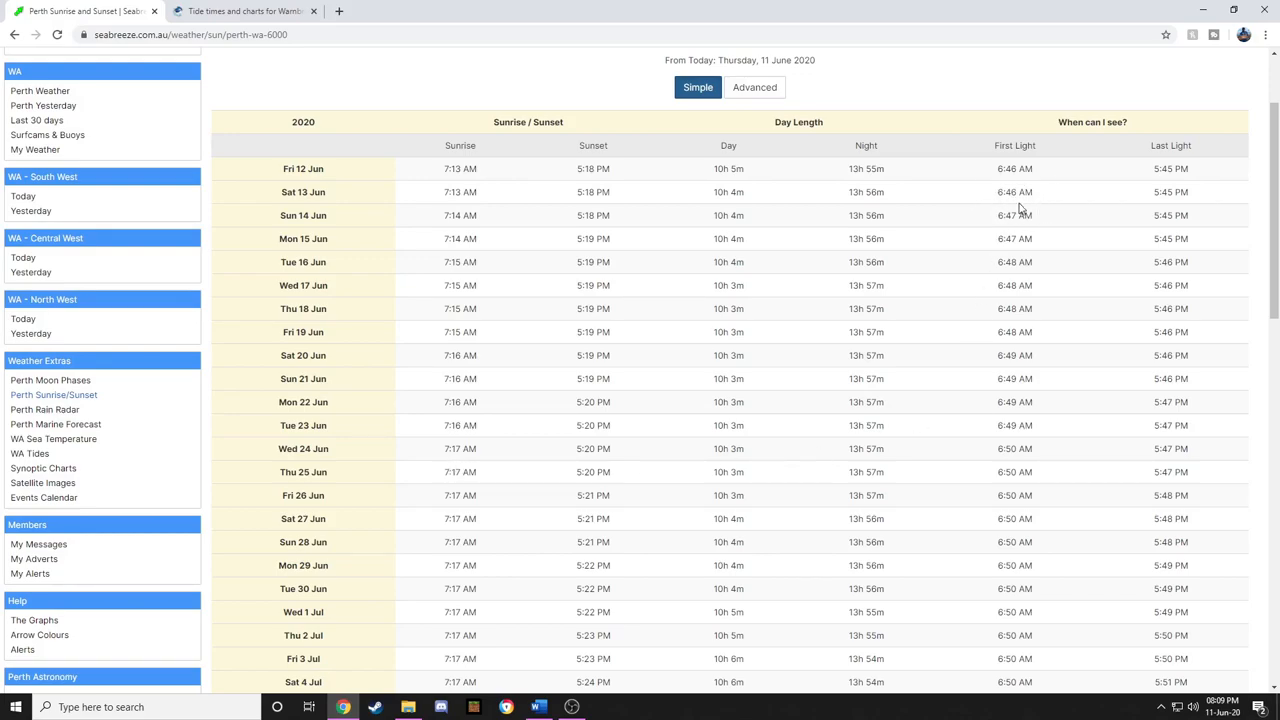
mouse_move(1099, 287)
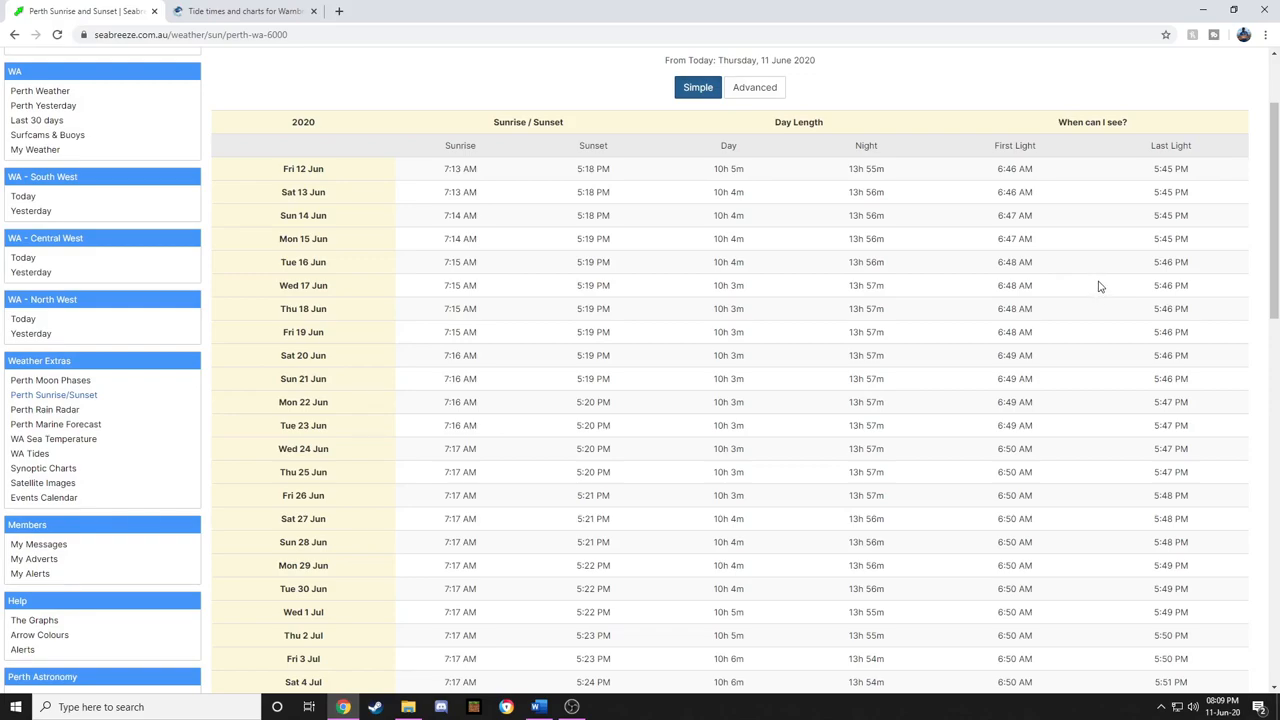
scroll(up, 3)
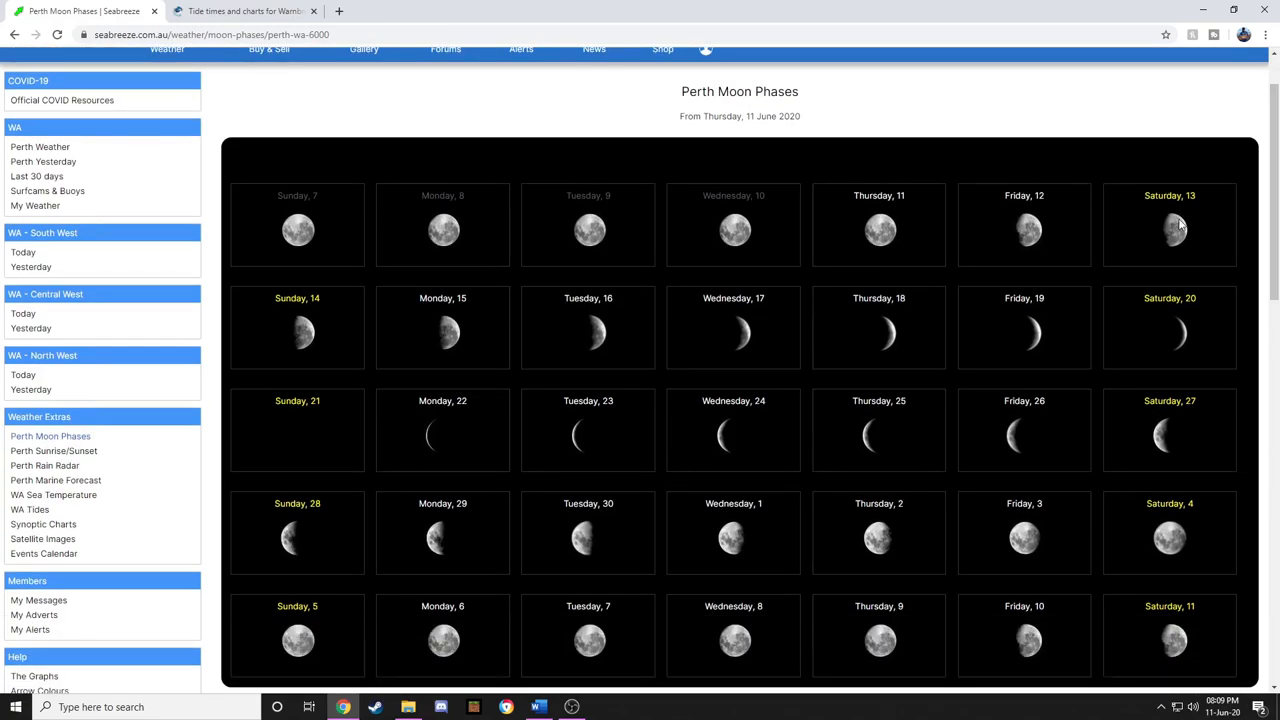
mouse_move(560, 212)
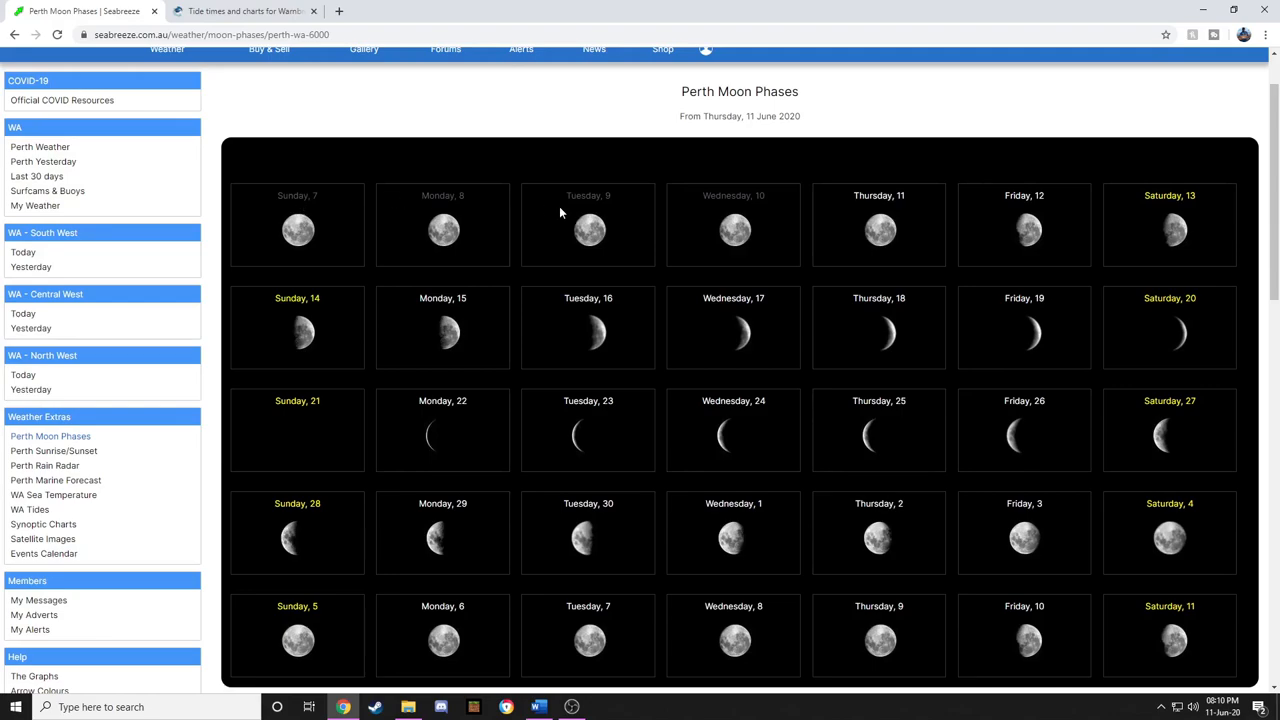
Switch to the Tides4Fishing Warnbro Sound moonrise and moonset tab.
click(240, 11)
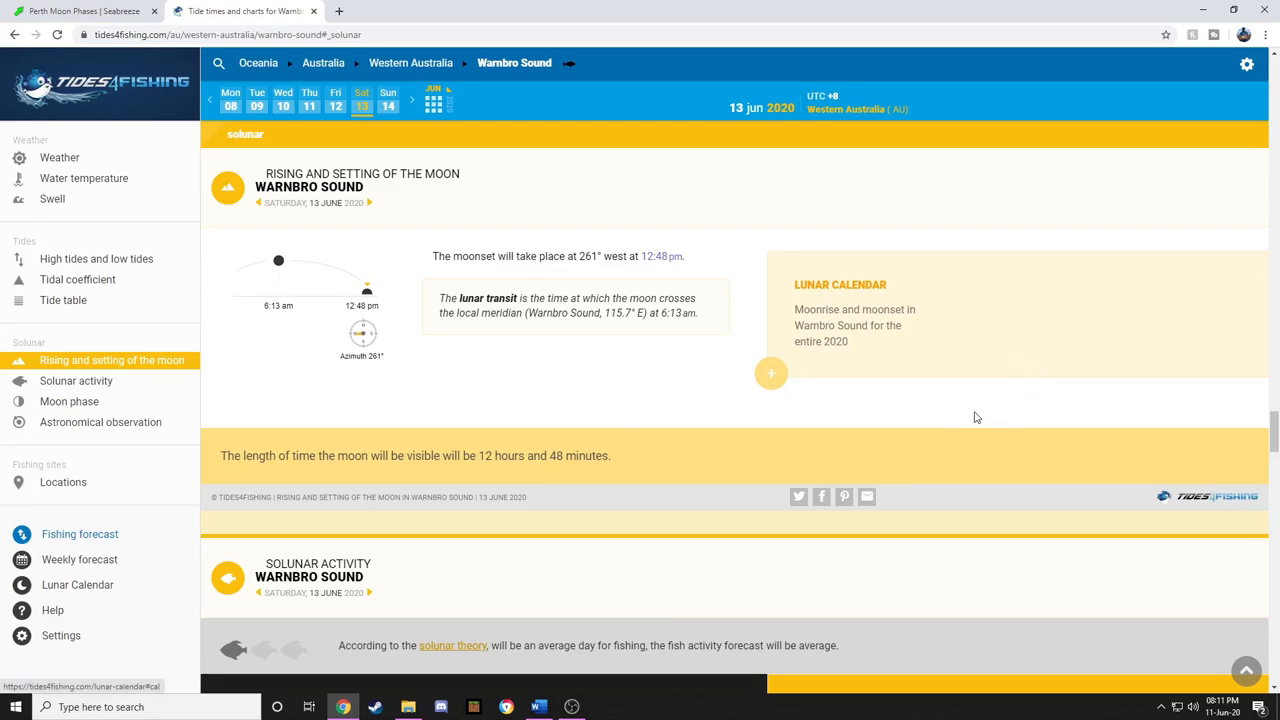
mouse_move(977, 417)
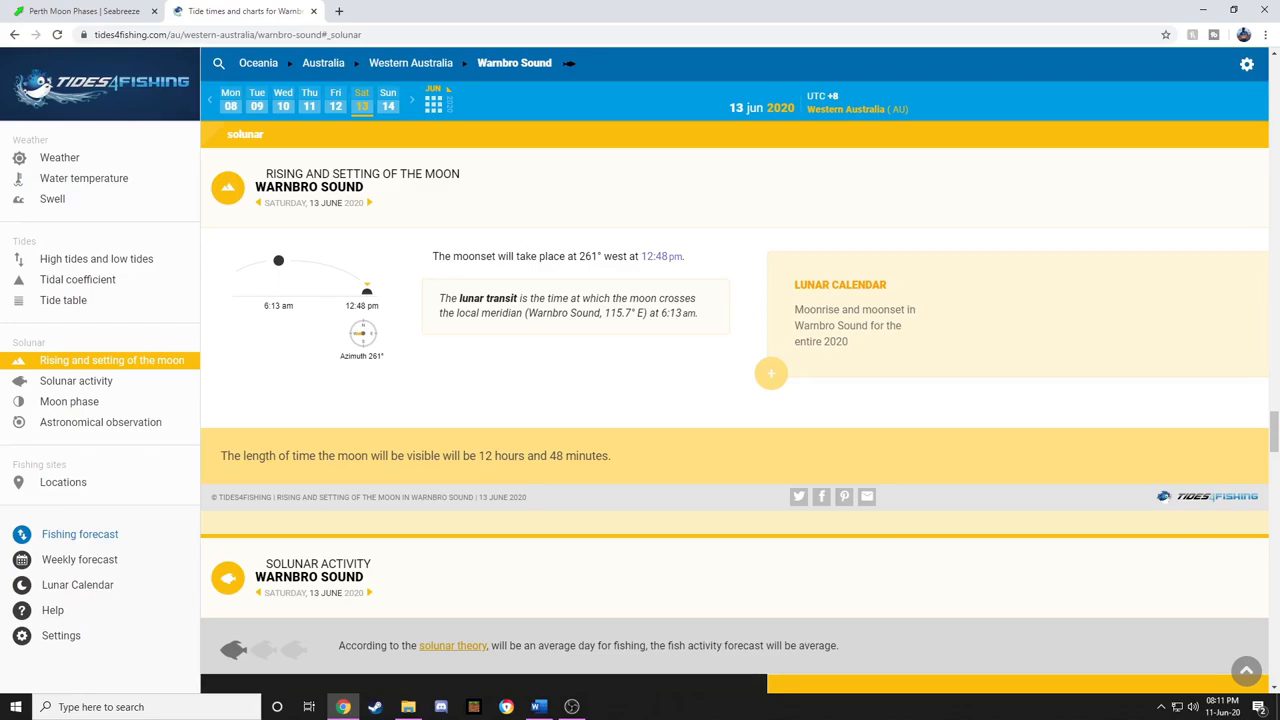
Return to the Seabreeze Perth weather forecast tab.
click(83, 11)
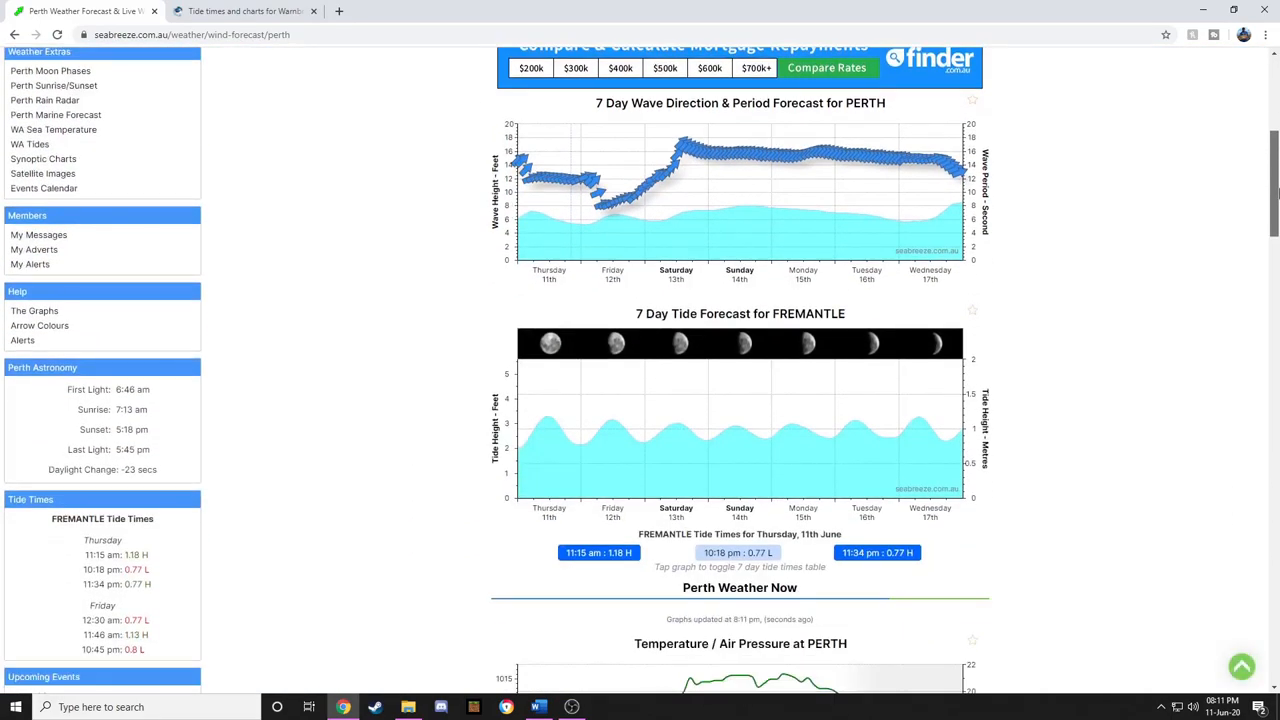
Scroll to the 7 Day FREMANTLE Tide Forecast and its daily tide times table.
scroll(down, 3)
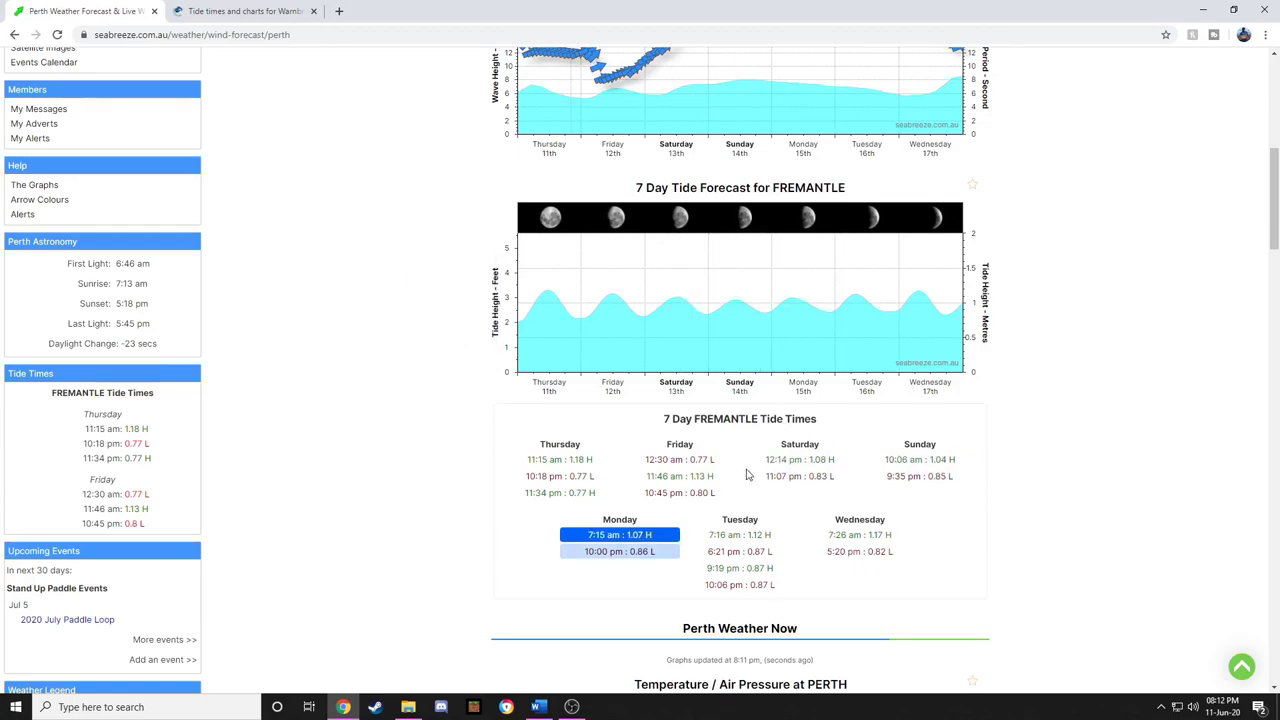
scroll(down, 3)
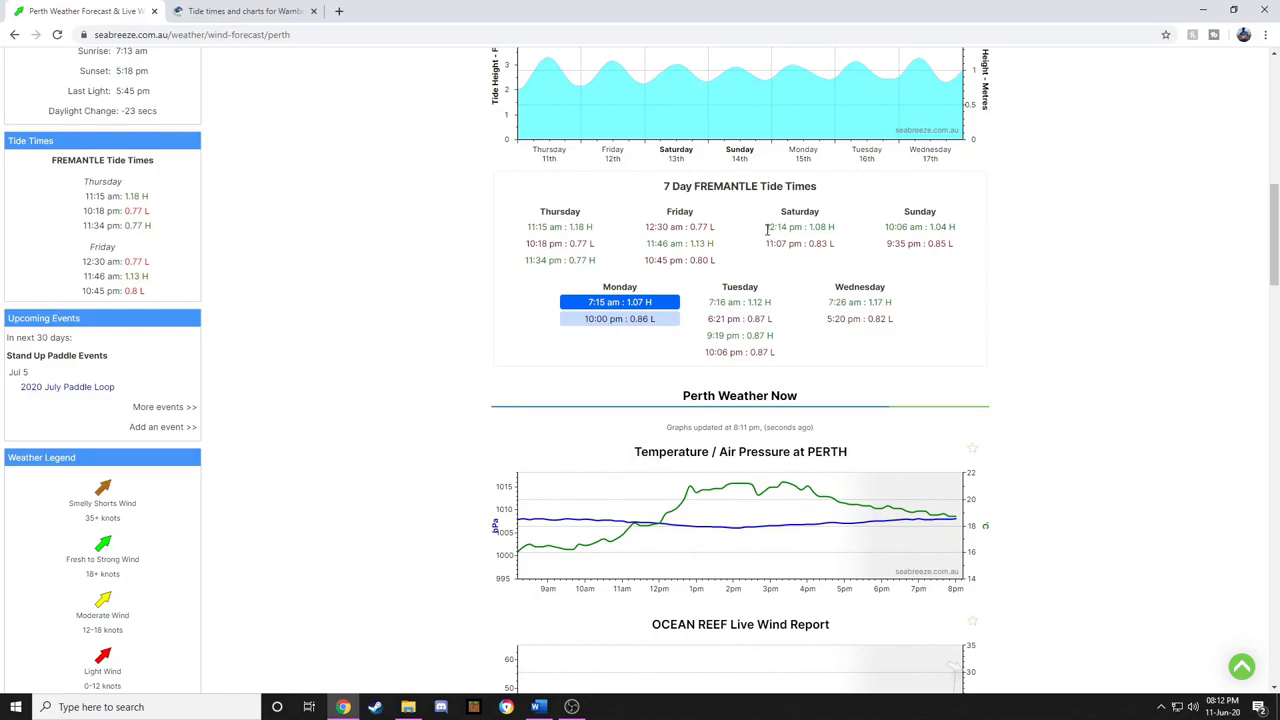
scroll(up, 3)
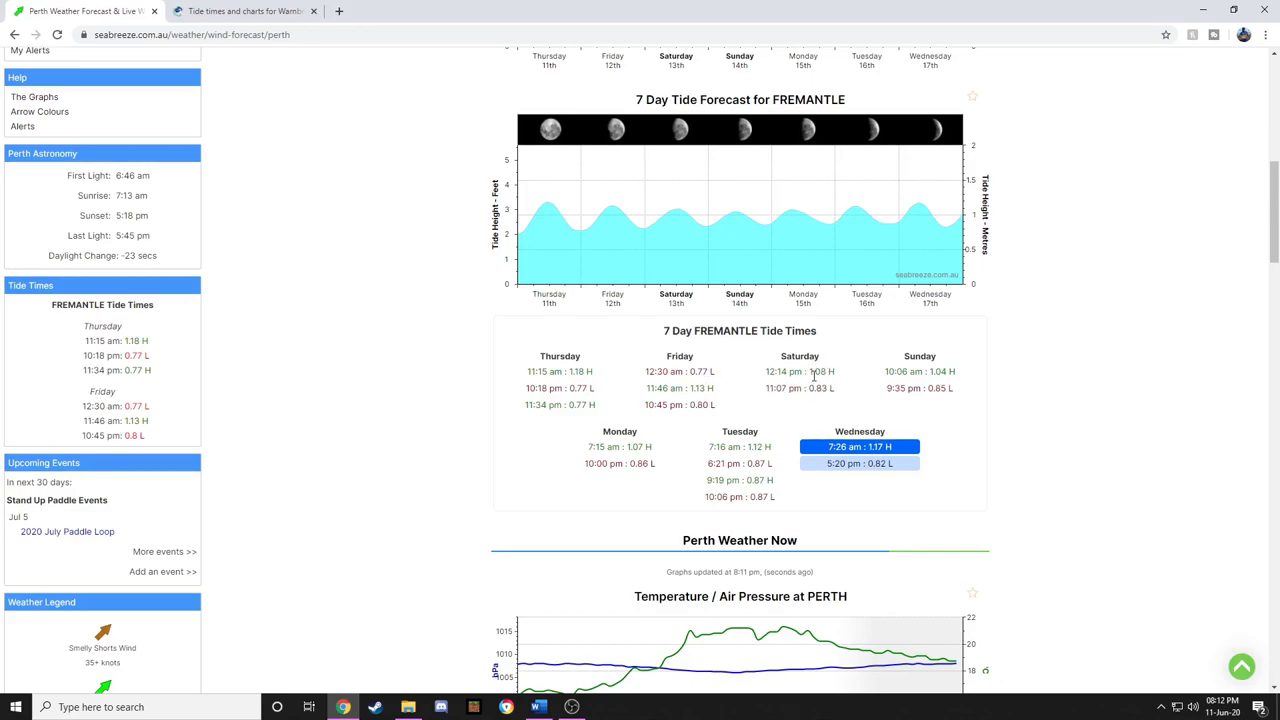
mouse_move(808, 400)
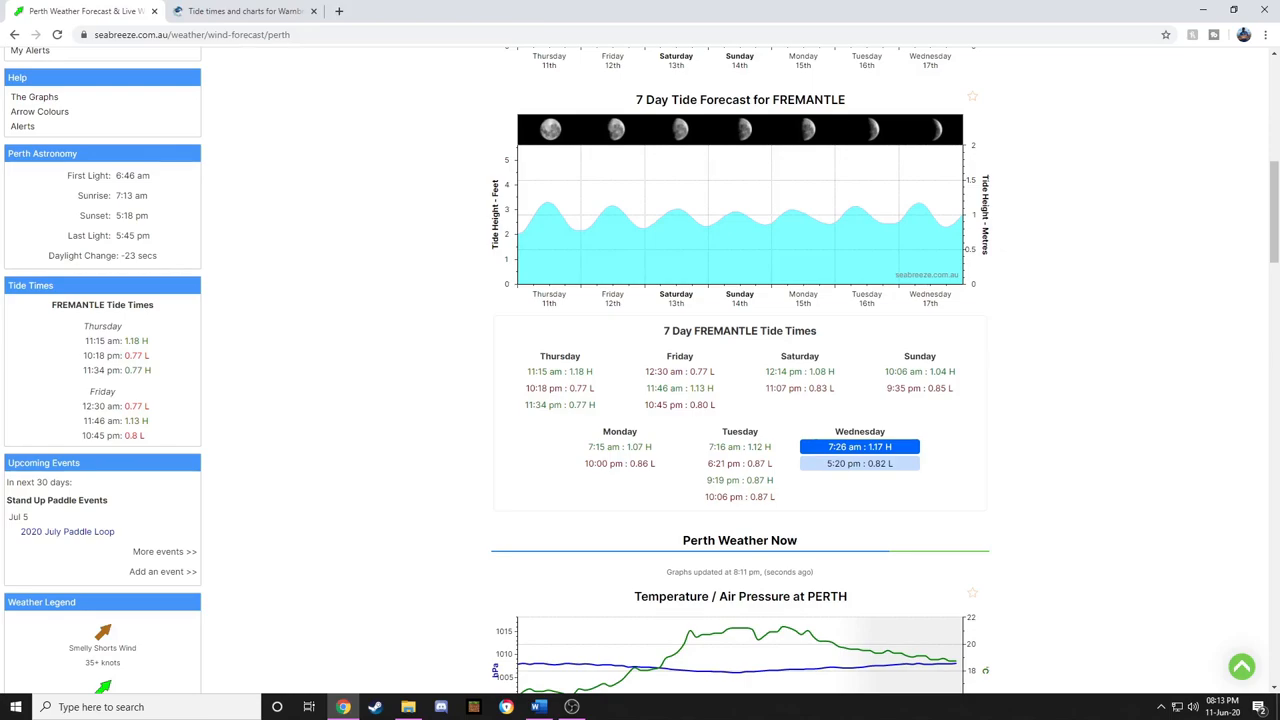
mouse_move(662, 318)
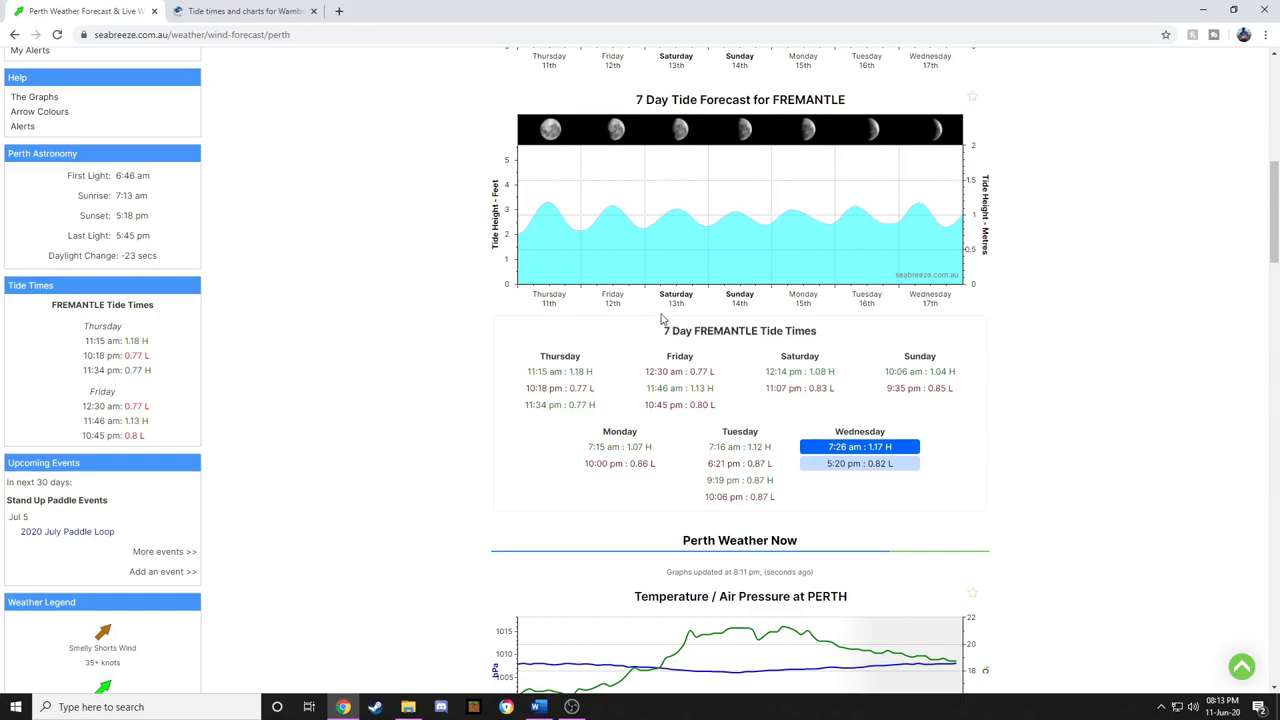
mouse_move(910, 373)
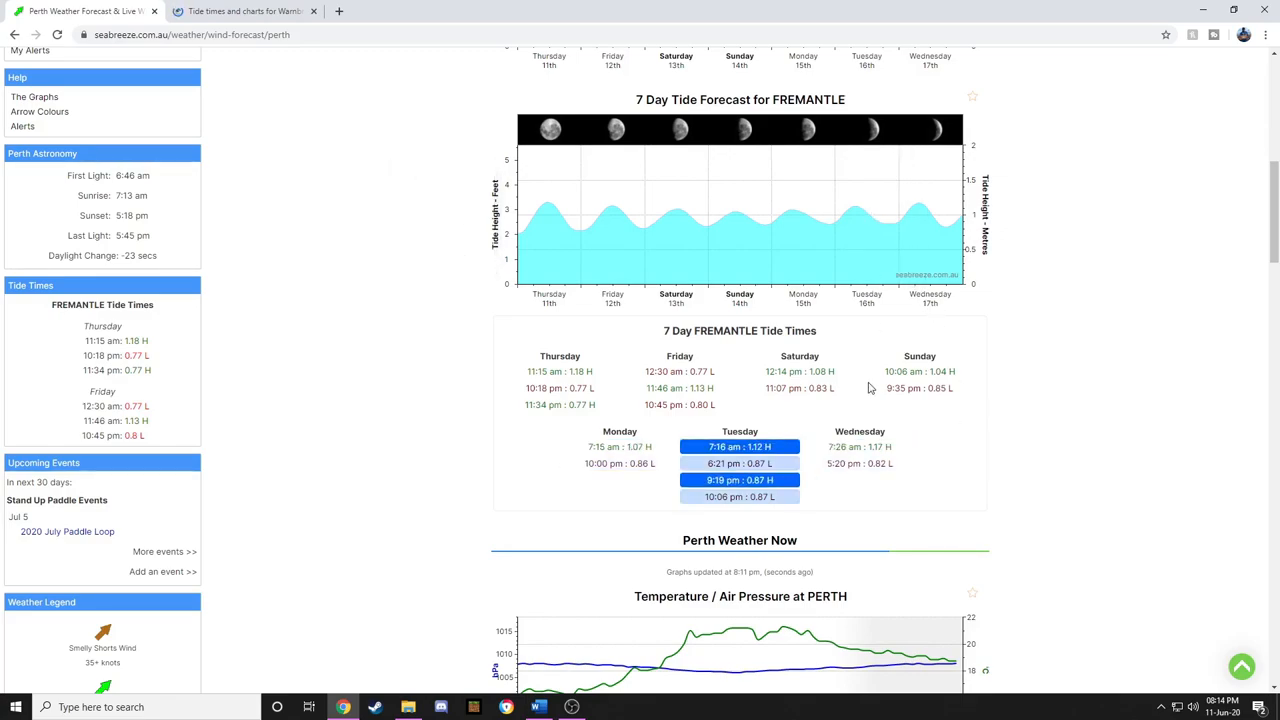
mouse_move(963, 402)
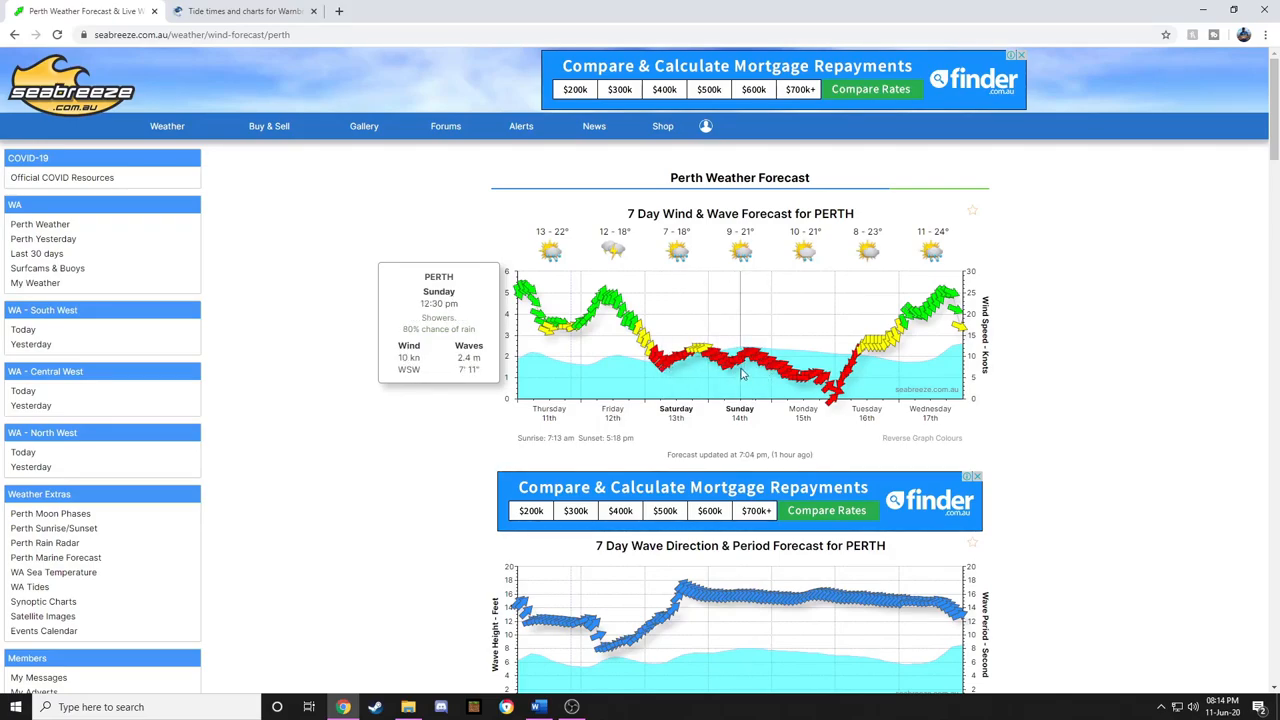
Check Monday's 7:35 am Warnbro Sound lunar transit, then return to Fremantle tide times.
scroll(down, 3)
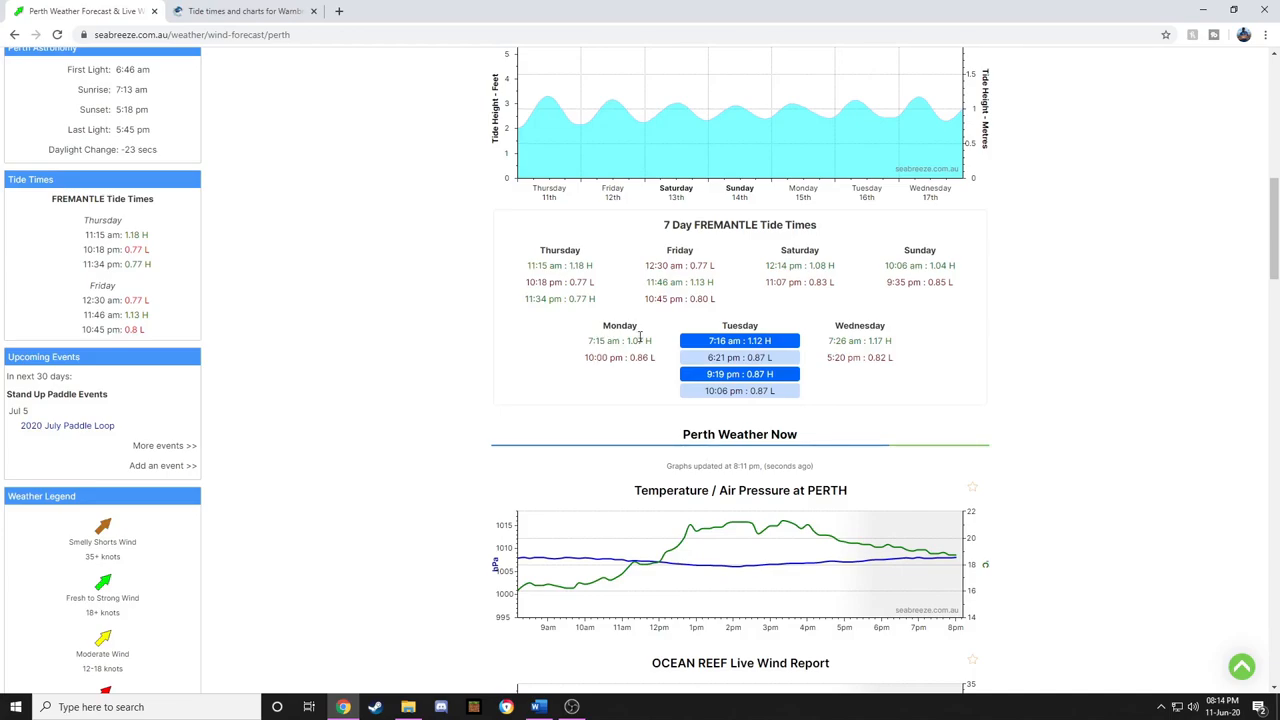
click(240, 11)
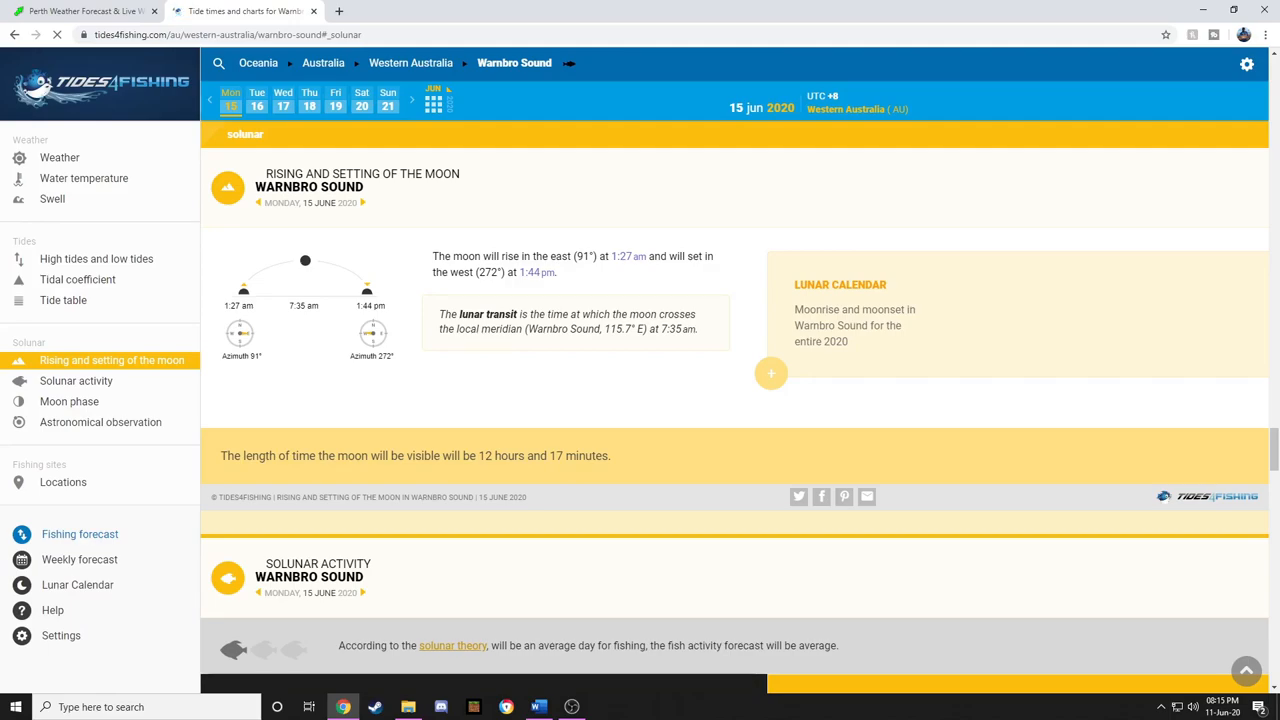
click(85, 11)
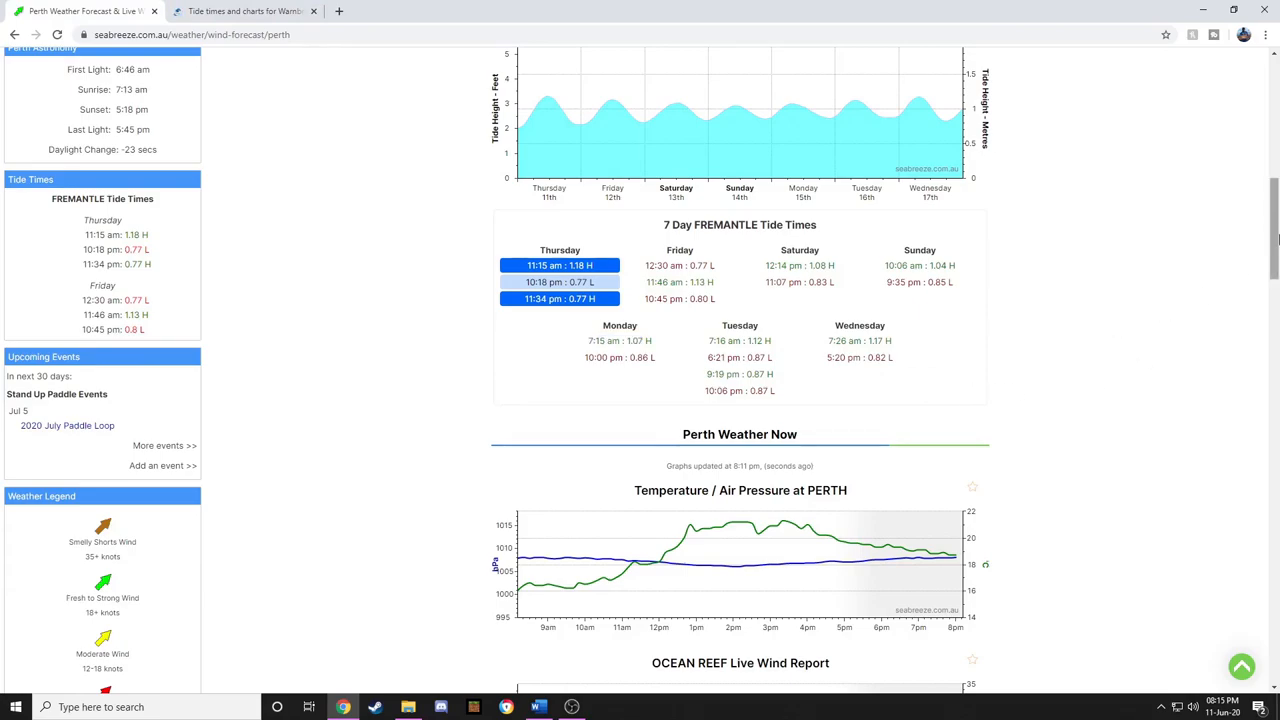
scroll(up, 3)
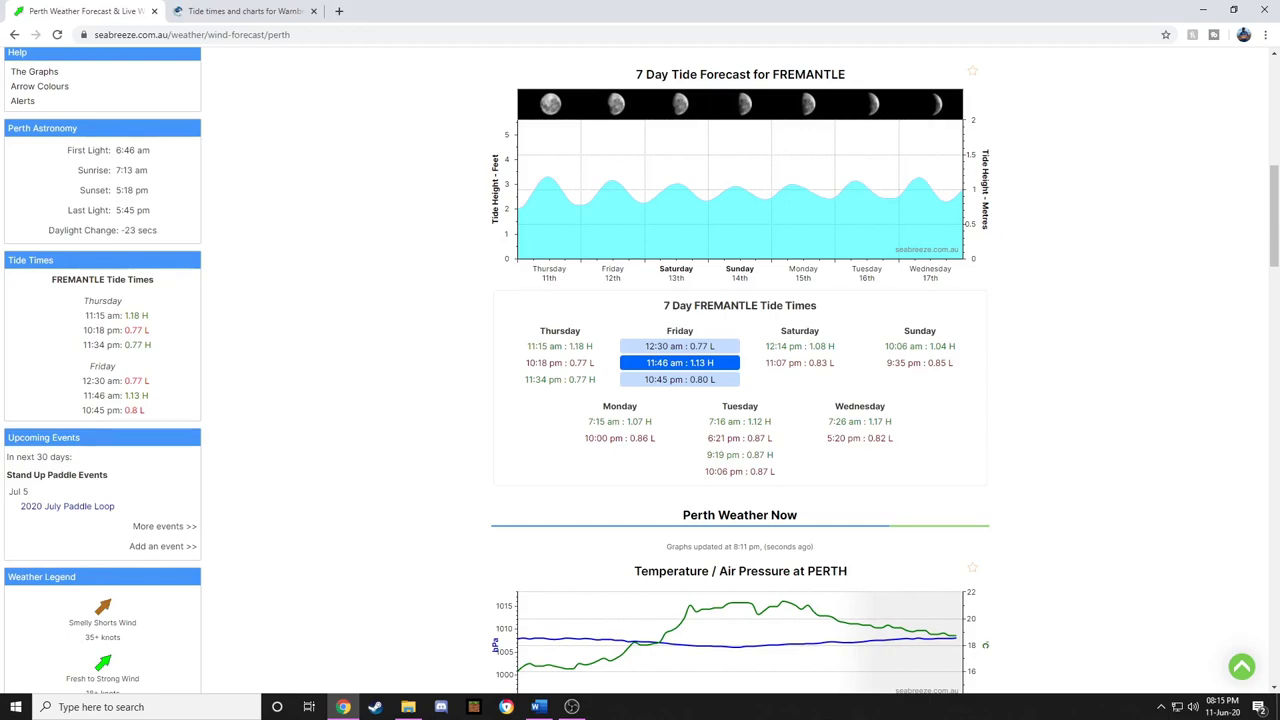
scroll(down, 3)
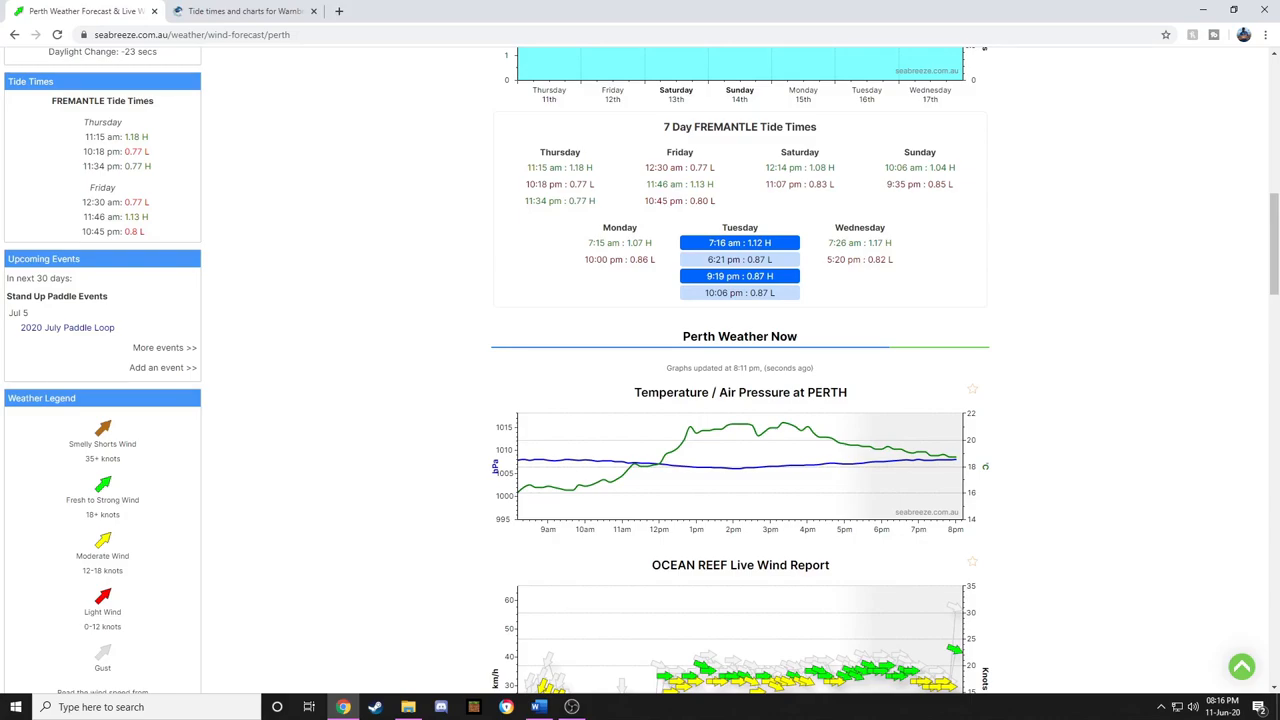